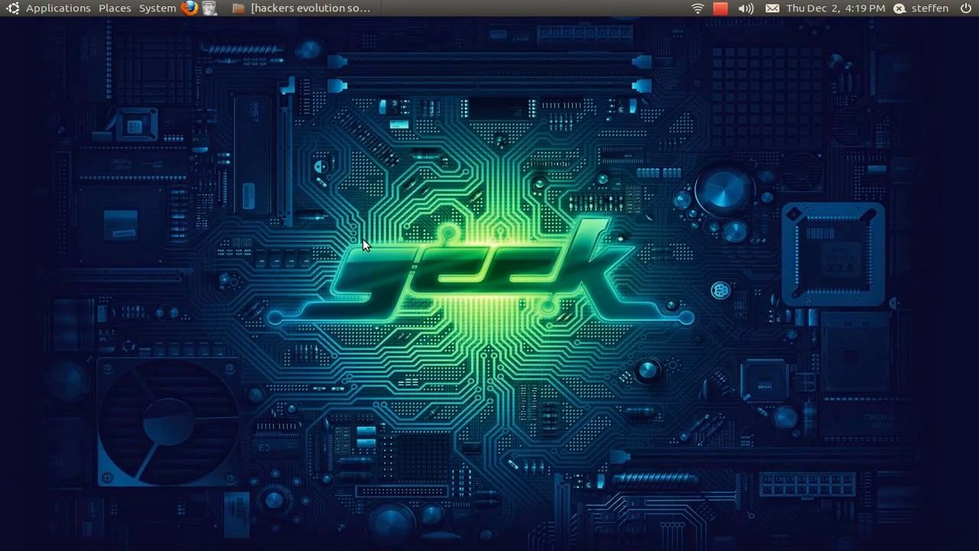
{"action": "mouse_move", "coordinate": [358, 228]}
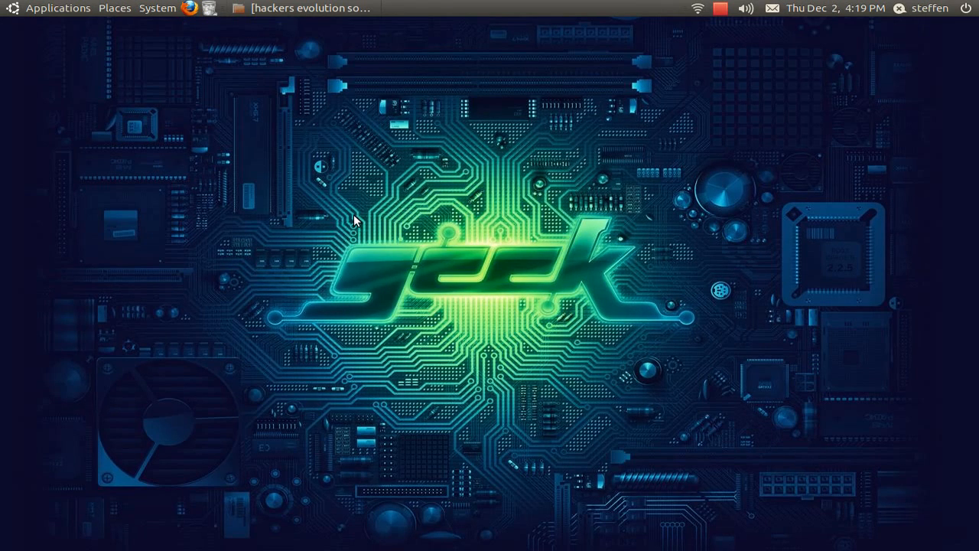
{"action": "mouse_move", "coordinate": [330, 46]}
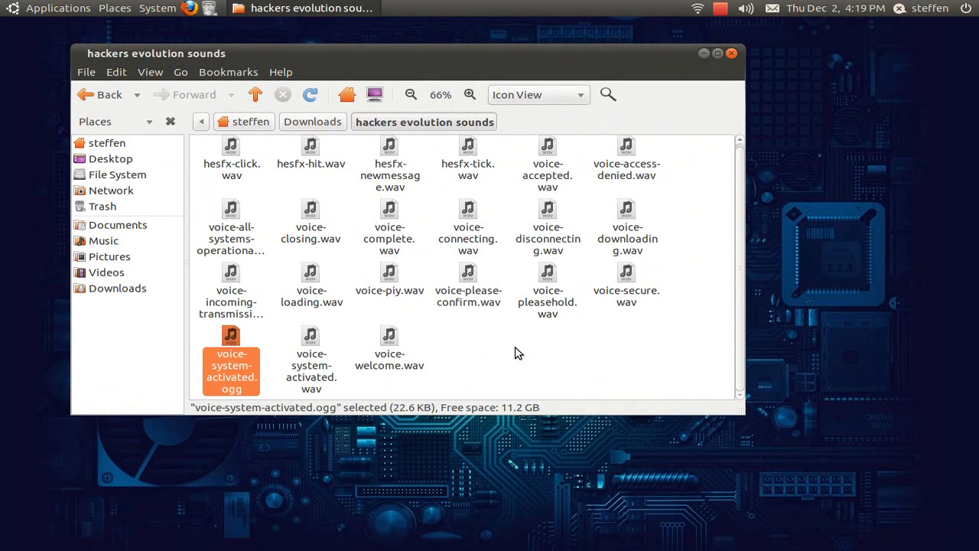
{"action": "mouse_move", "coordinate": [496, 357]}
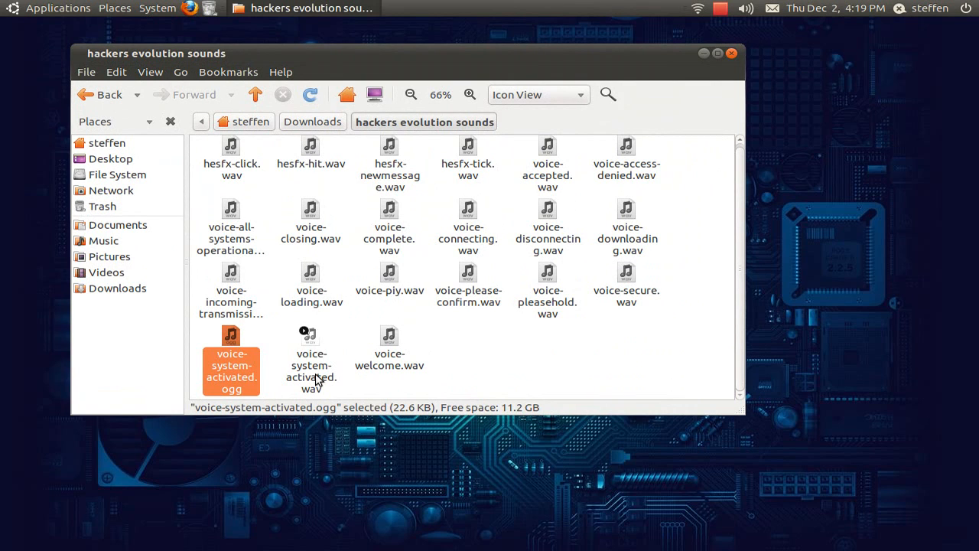
{"action": "mouse_move", "coordinate": [391, 392]}
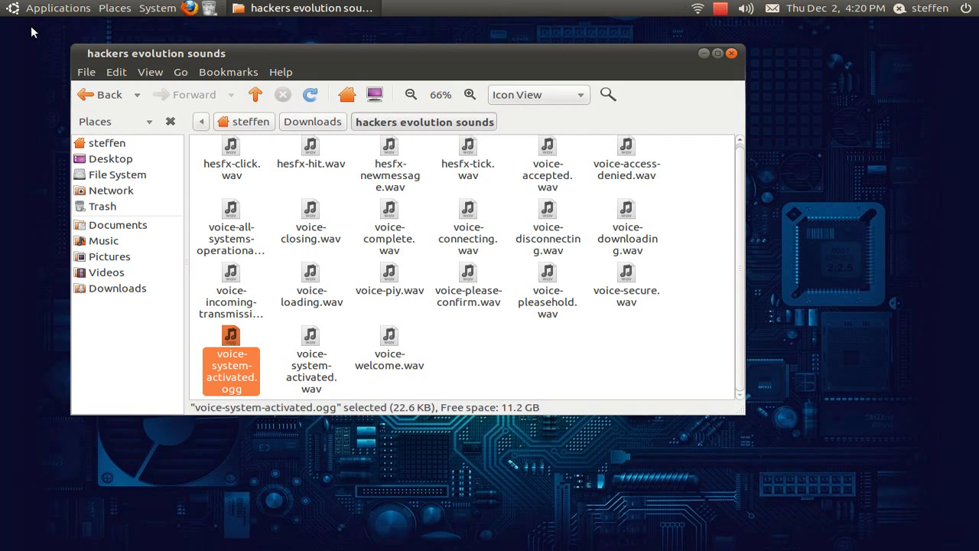
{"action": "left_click", "coordinate": [59, 8]}
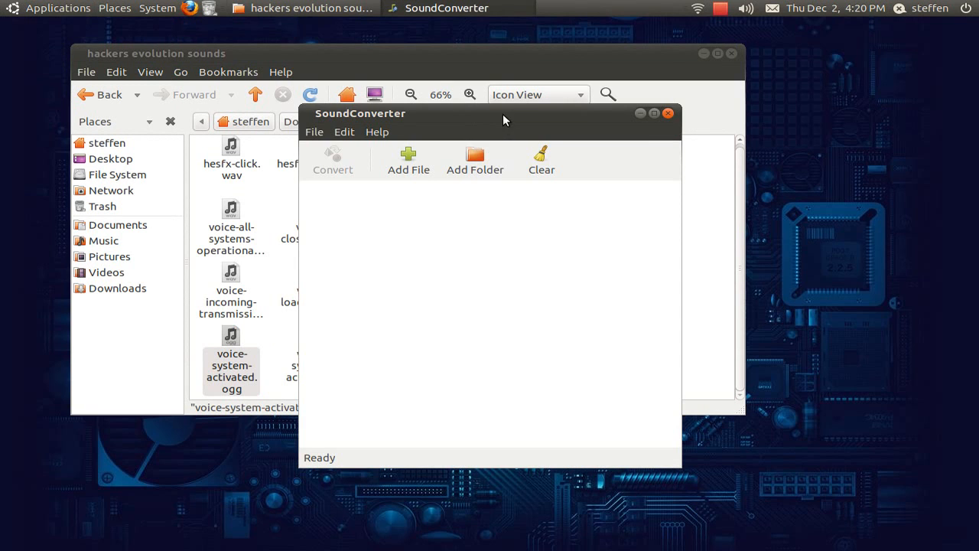
{"action": "left_click_drag", "start_coordinate": [503, 113], "coordinate": [486, 89]}
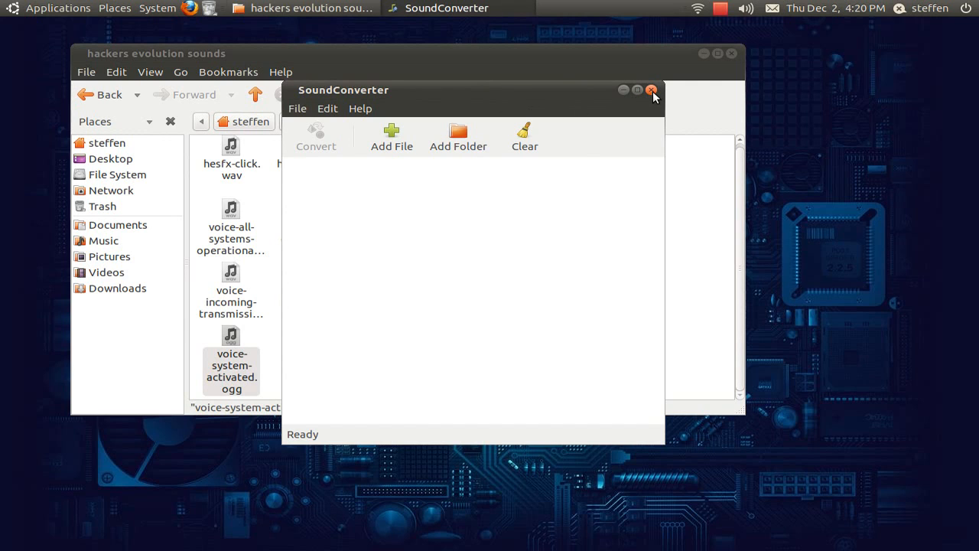
{"action": "left_click", "coordinate": [651, 89]}
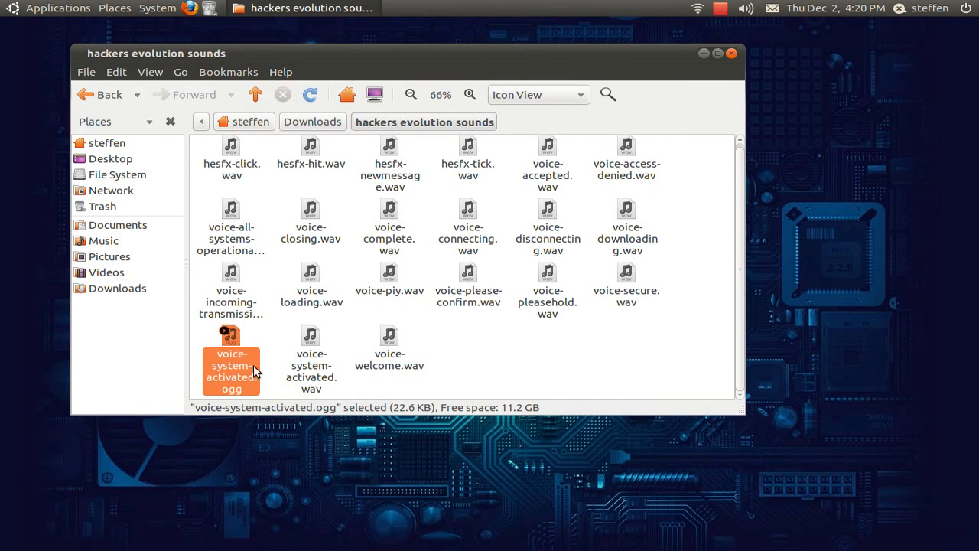
{"action": "mouse_move", "coordinate": [226, 367]}
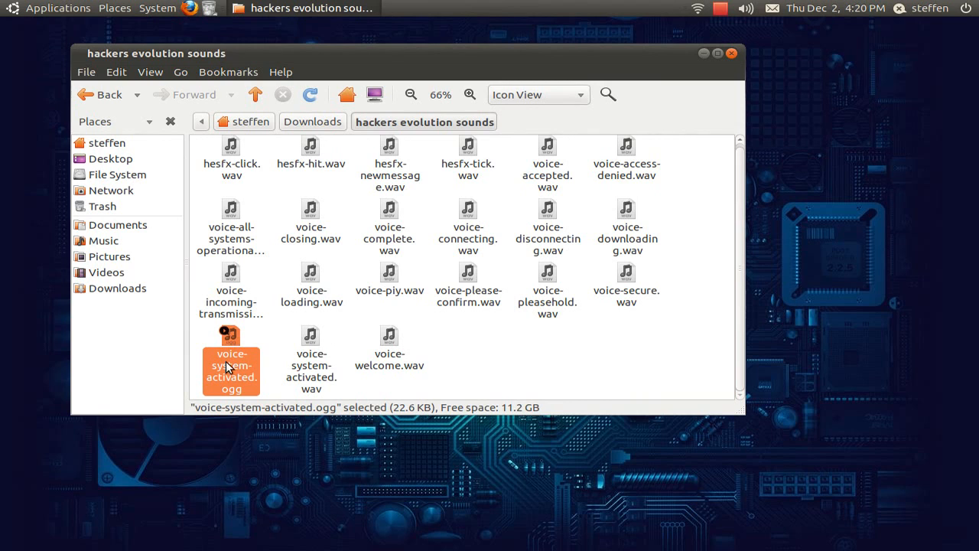
Copy voice-system-activated.ogg from its context menu for pasting elsewhere
{"action": "right_click", "coordinate": [231, 364]}
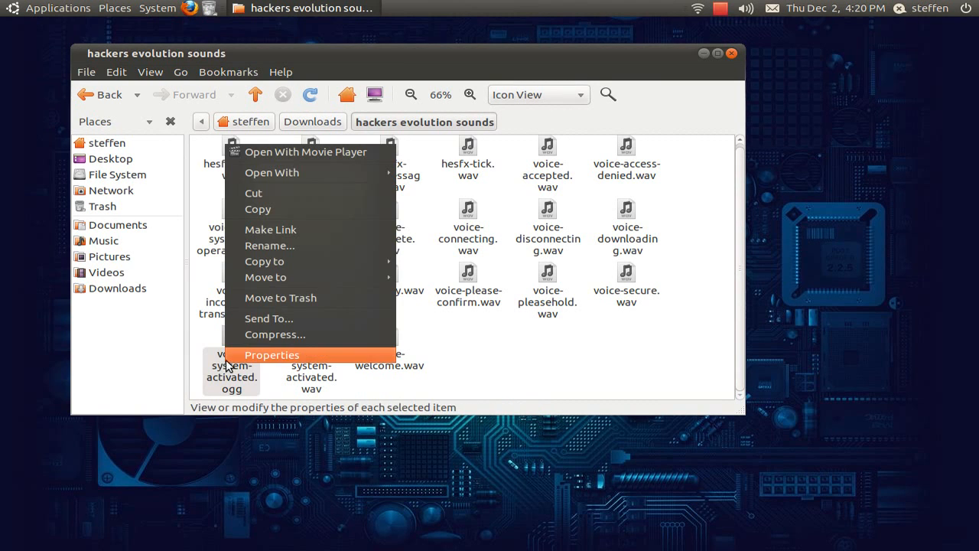
{"action": "mouse_move", "coordinate": [289, 245]}
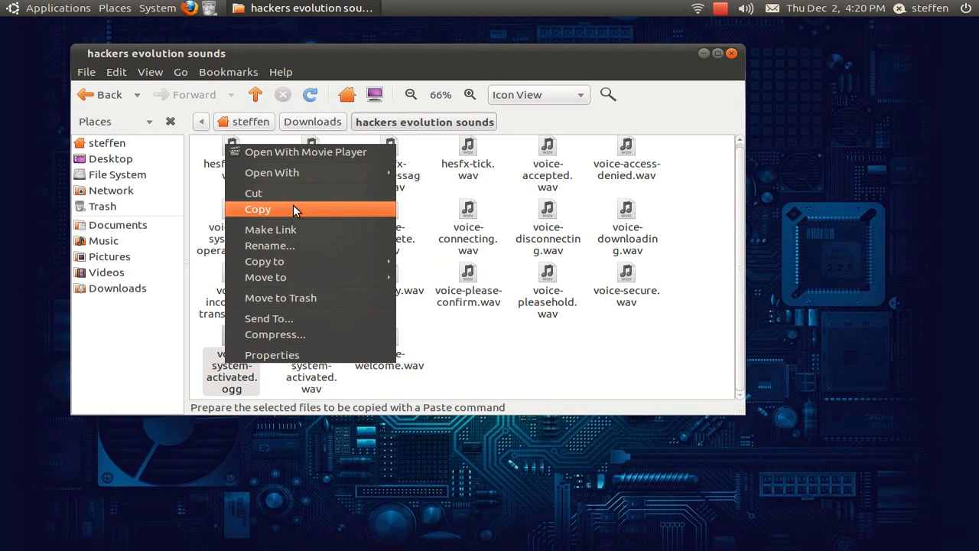
{"action": "left_click", "coordinate": [257, 208]}
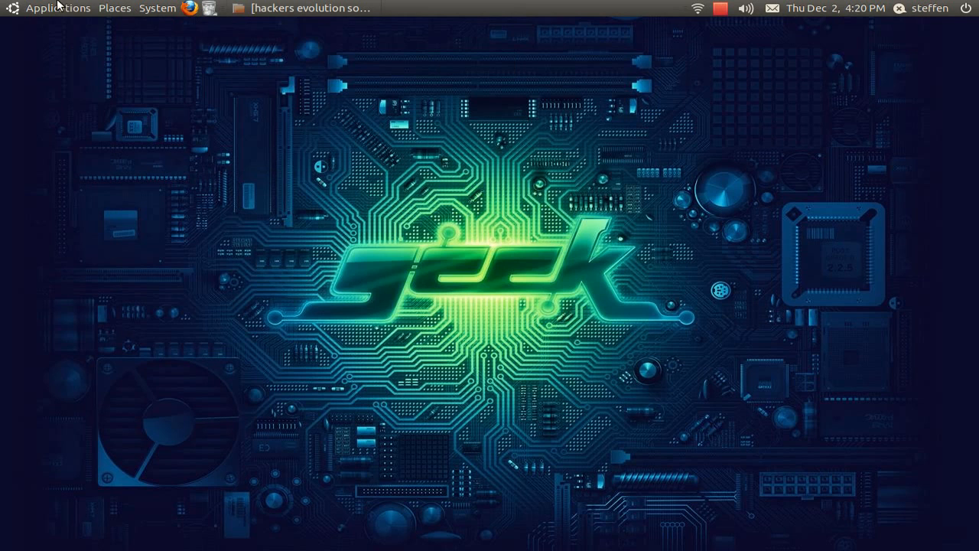
Launch Terminal from Accessories and run sudo nautilus to start a root file manager
{"action": "left_click", "coordinate": [58, 9]}
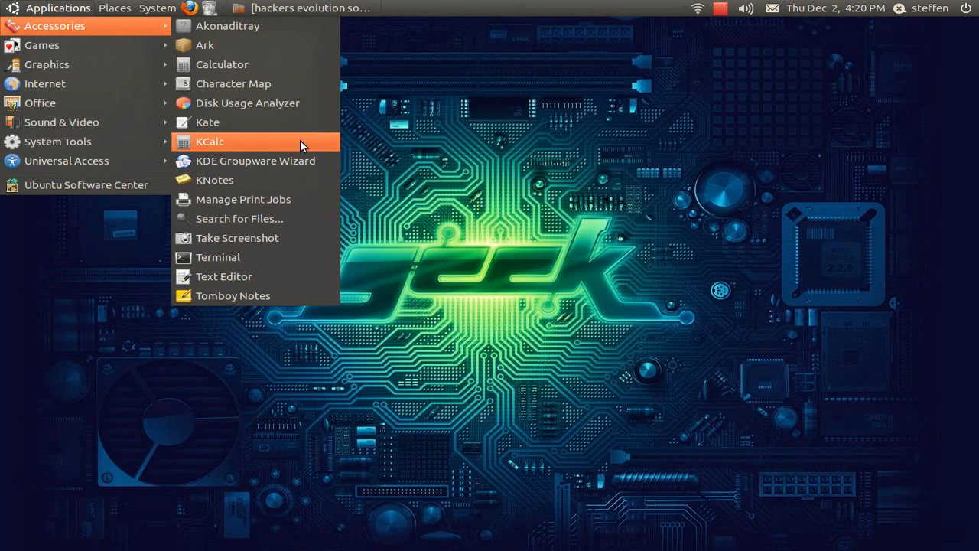
{"action": "left_click", "coordinate": [217, 257]}
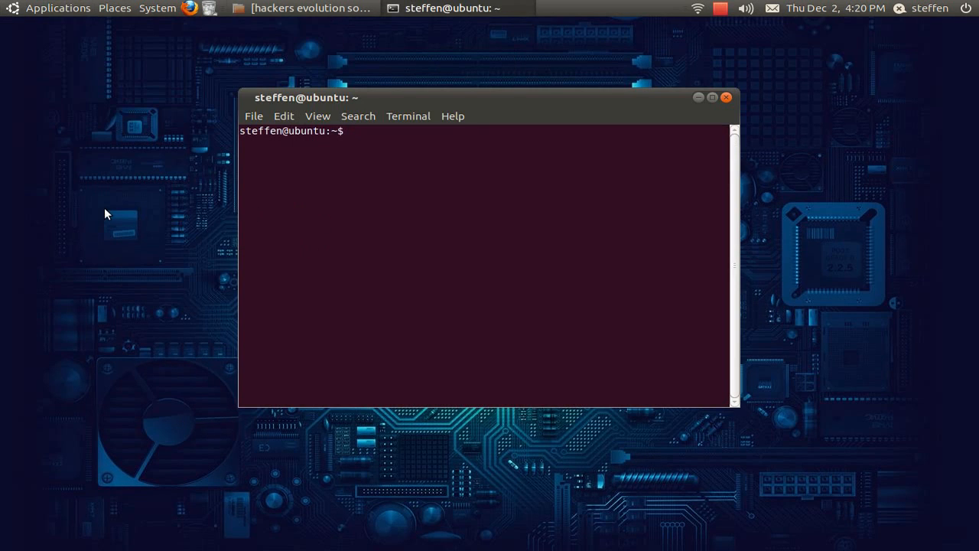
{"action": "type", "text": "sudo naut"}
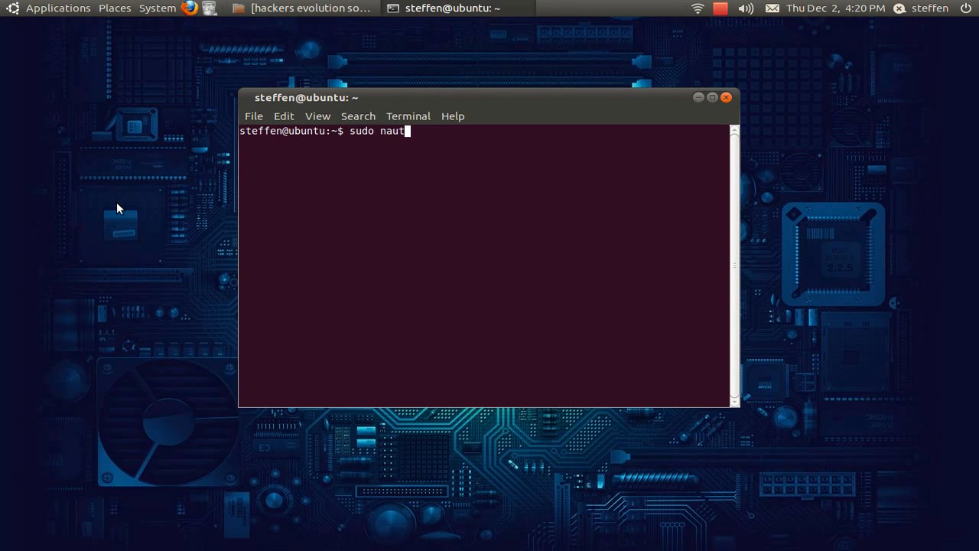
{"action": "type", "text": "ilus"}
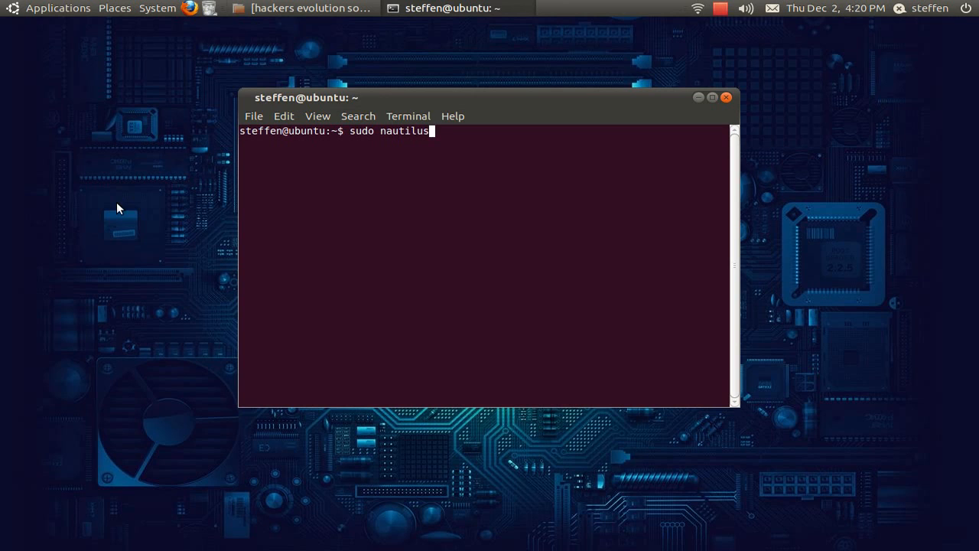
{"action": "key", "text": "Return"}
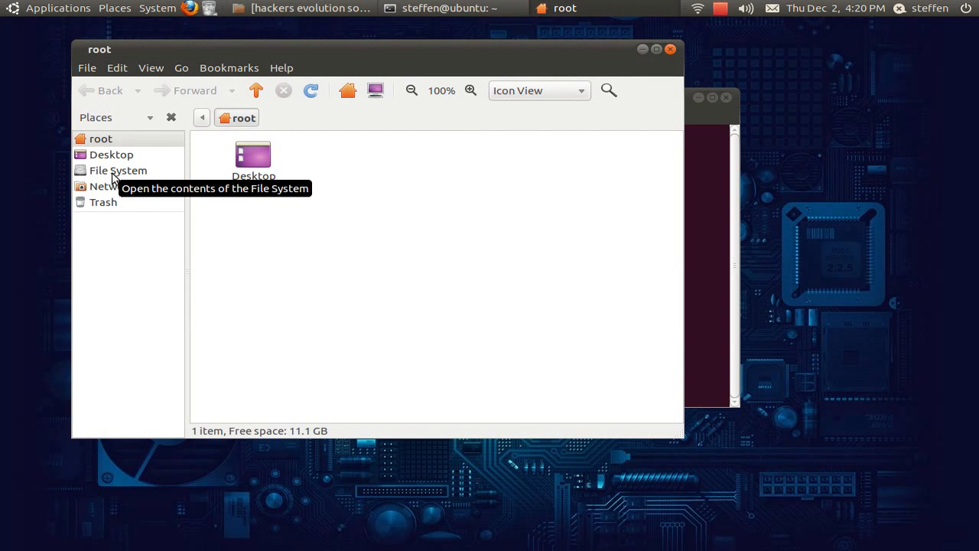
Navigate the root Nautilus through File System into /usr/share/sounds/ubuntu/stereo
{"action": "left_click", "coordinate": [116, 170]}
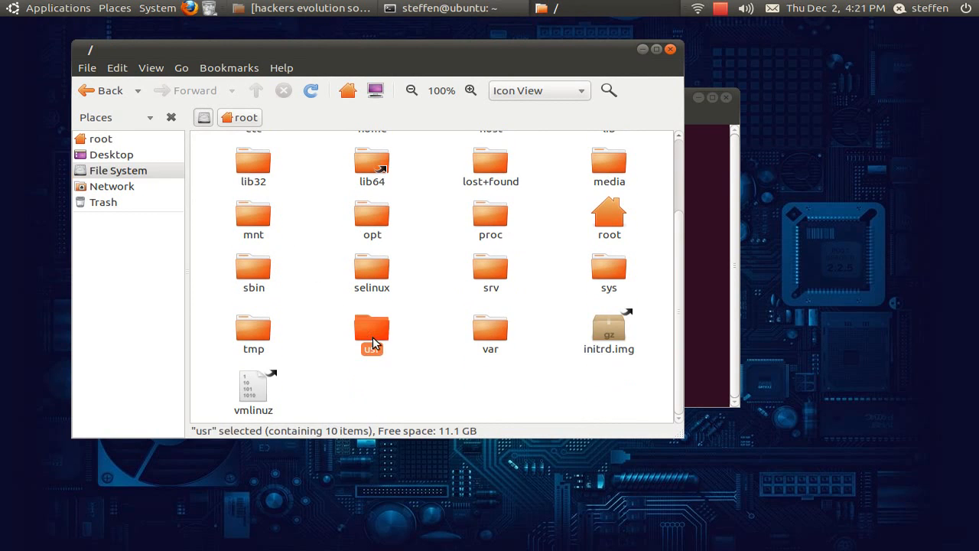
{"action": "double_click", "coordinate": [371, 334]}
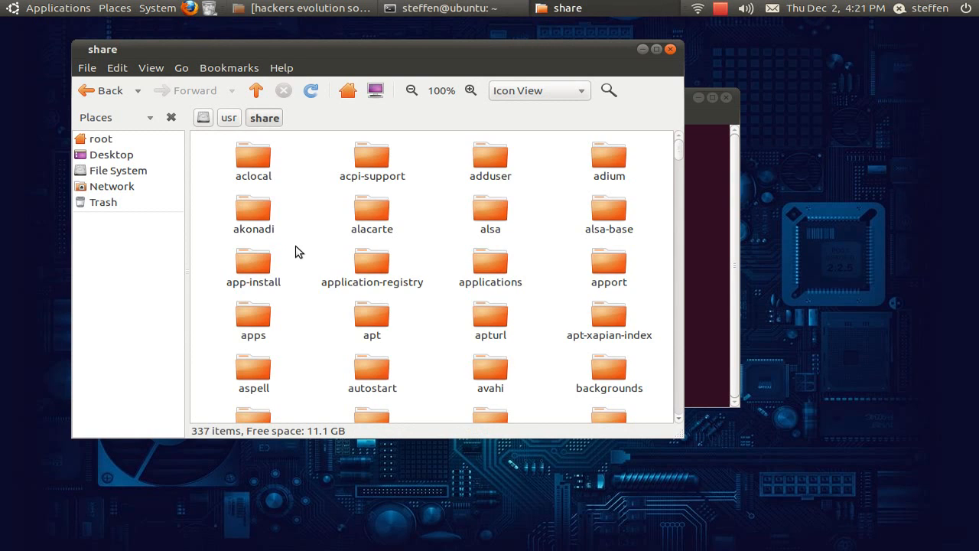
{"action": "left_click", "coordinate": [372, 214]}
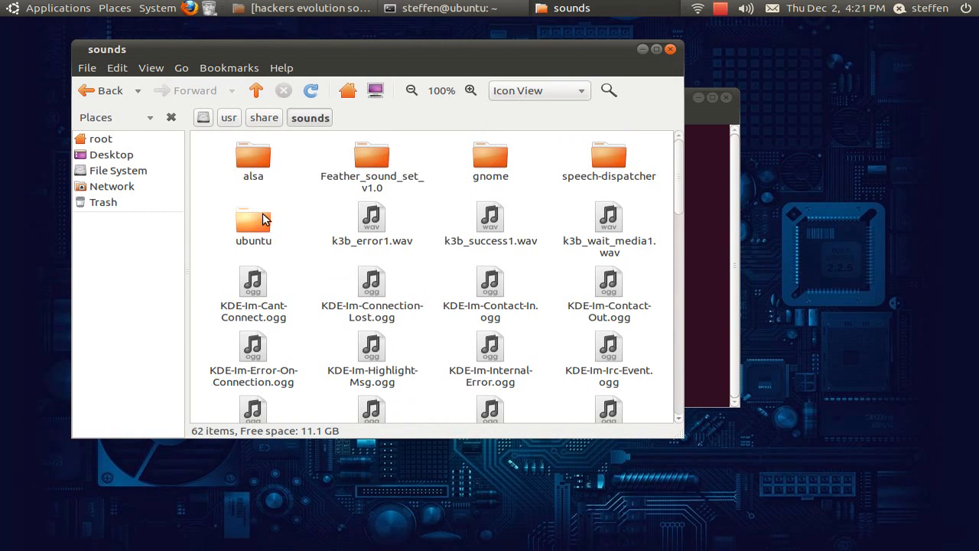
{"action": "double_click", "coordinate": [254, 222]}
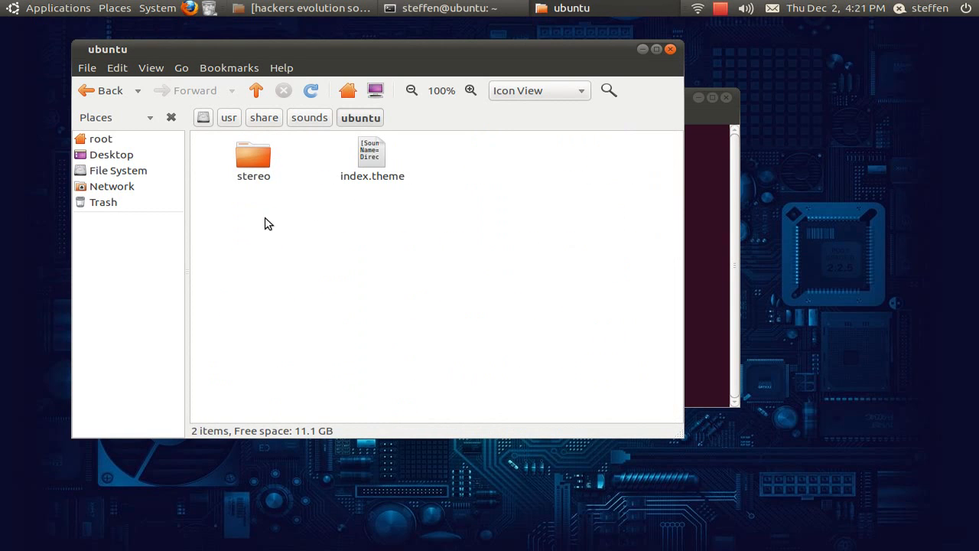
{"action": "double_click", "coordinate": [254, 156]}
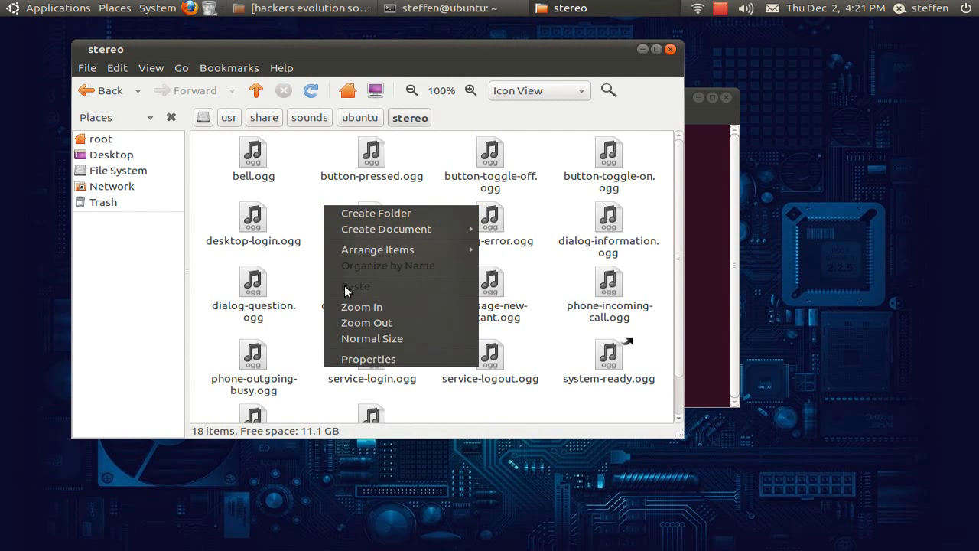
{"action": "mouse_move", "coordinate": [376, 290]}
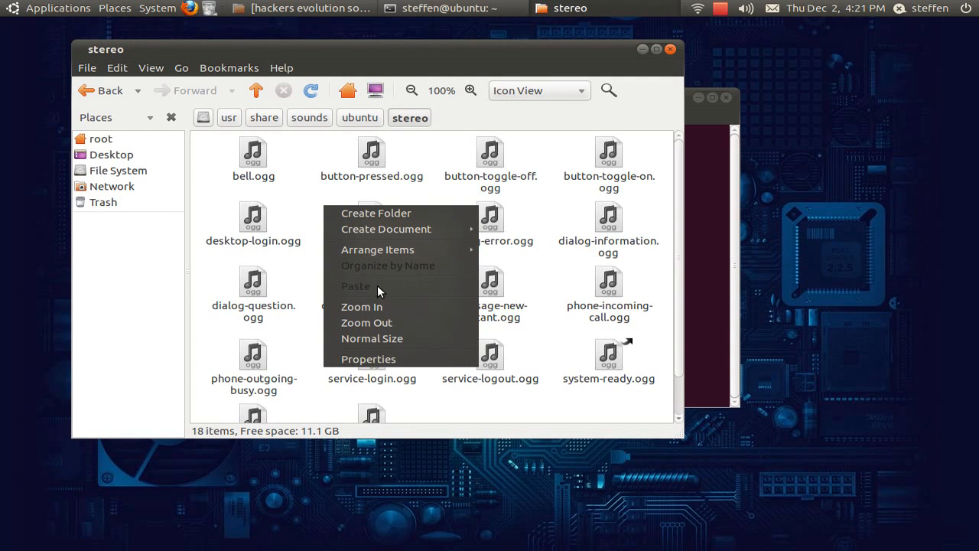
{"action": "mouse_move", "coordinate": [299, 199]}
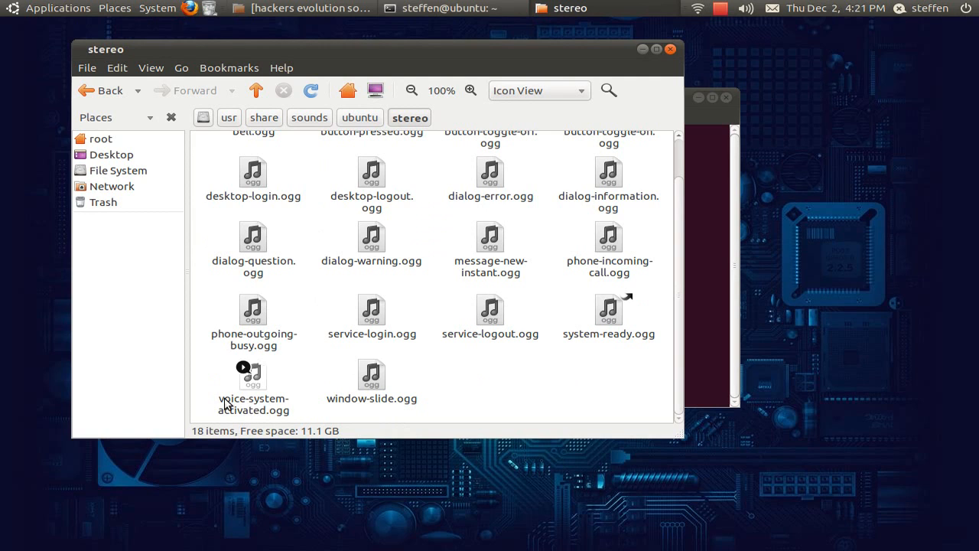
{"action": "mouse_move", "coordinate": [254, 419]}
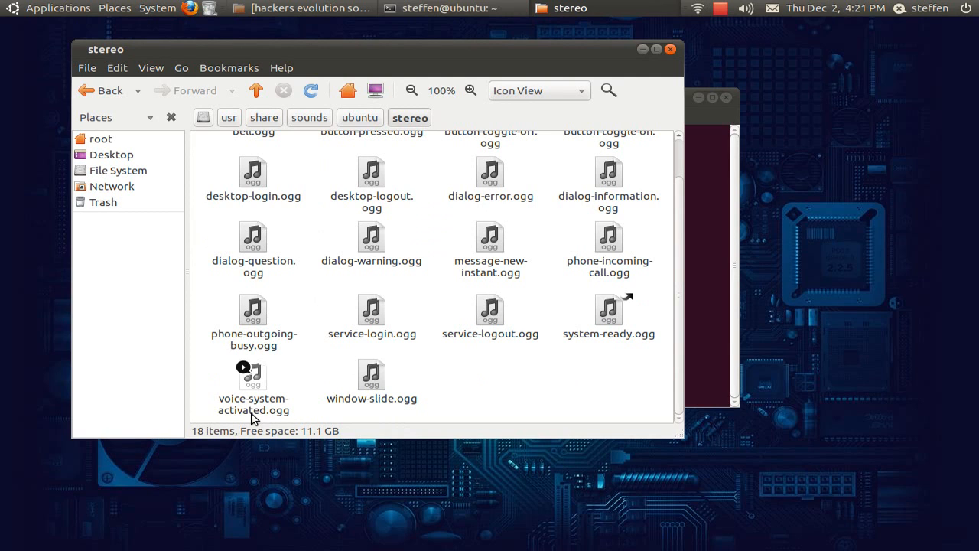
{"action": "mouse_move", "coordinate": [370, 237]}
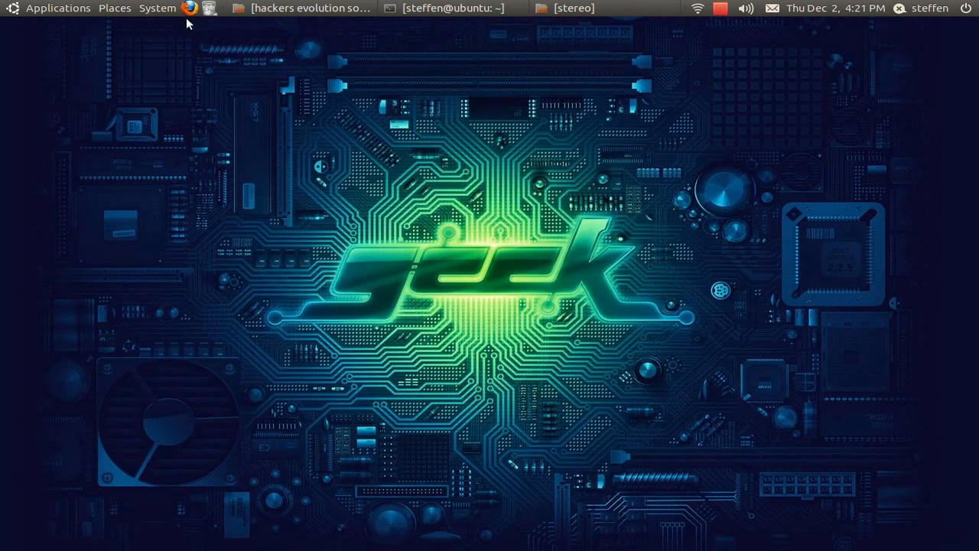
{"action": "mouse_move", "coordinate": [157, 9]}
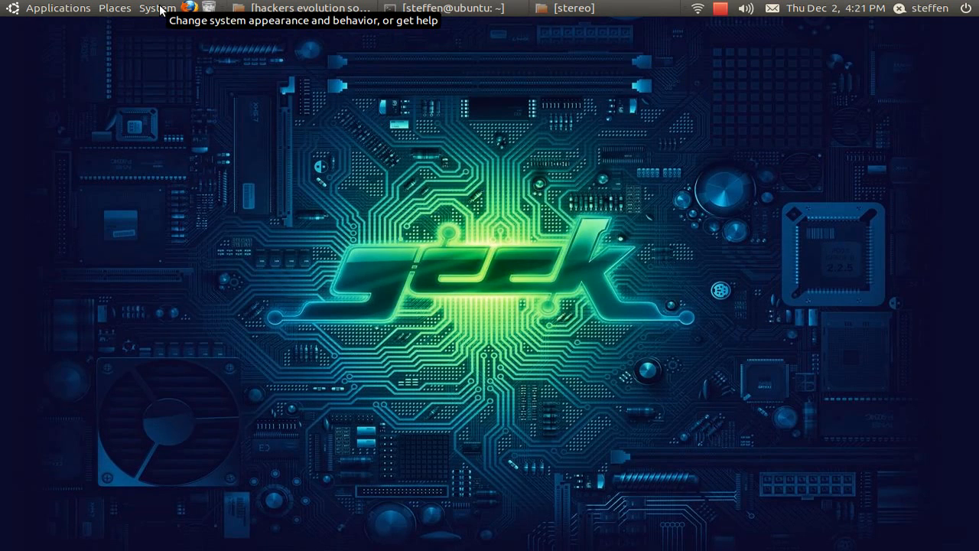
Bring up Startup Applications Preferences from the System menu
{"action": "left_click", "coordinate": [158, 10]}
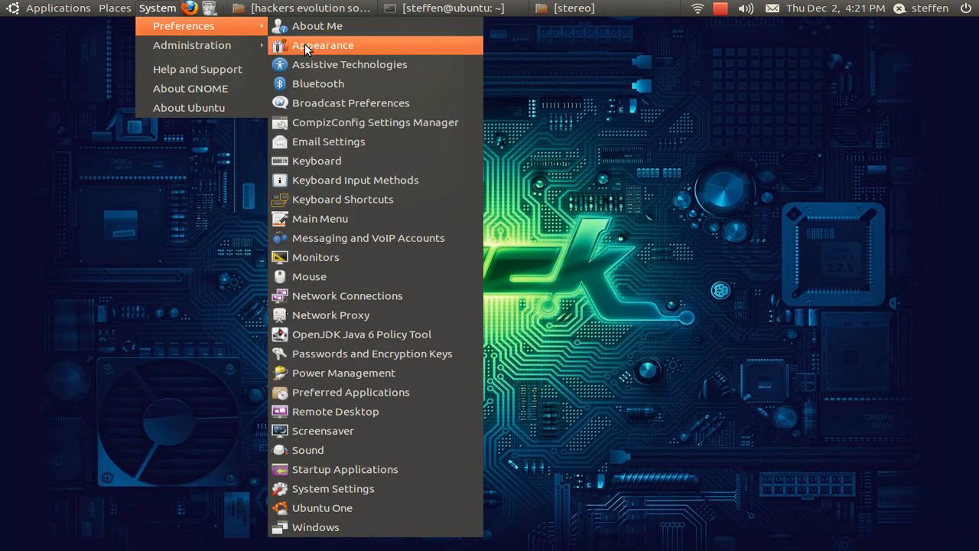
{"action": "left_click", "coordinate": [321, 44]}
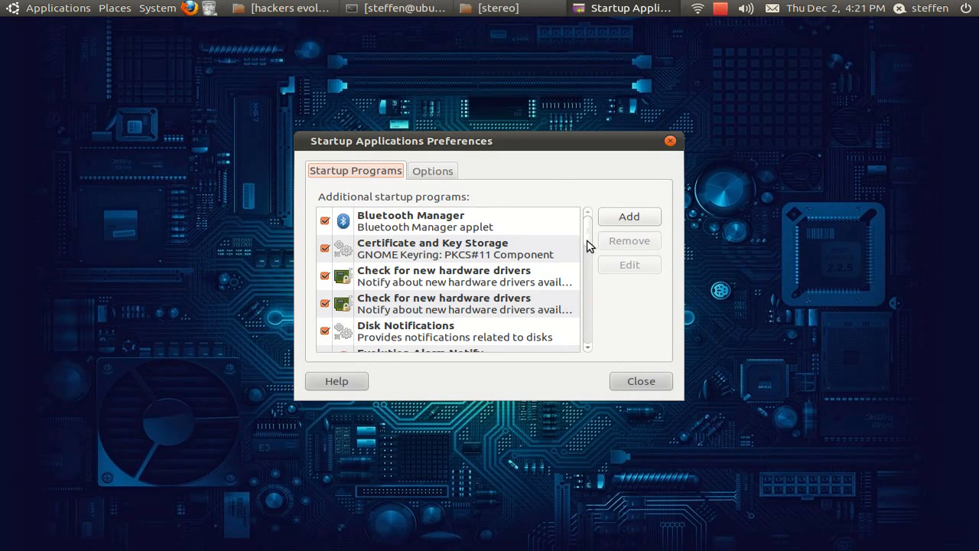
Select the GNOME Login Sound startup entry and bring it up for editing
{"action": "scroll", "scroll_direction": "down", "scroll_amount": 3}
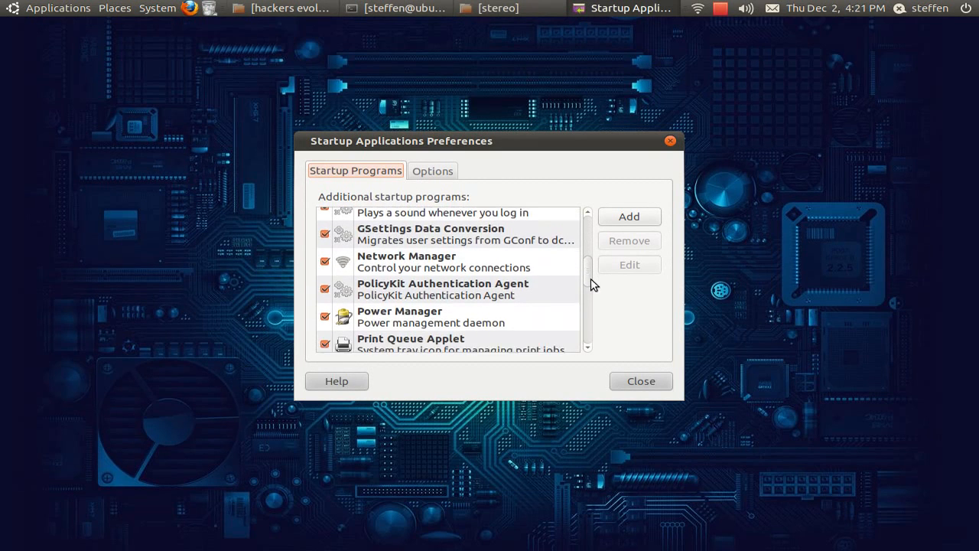
{"action": "scroll", "scroll_direction": "down", "scroll_amount": 3}
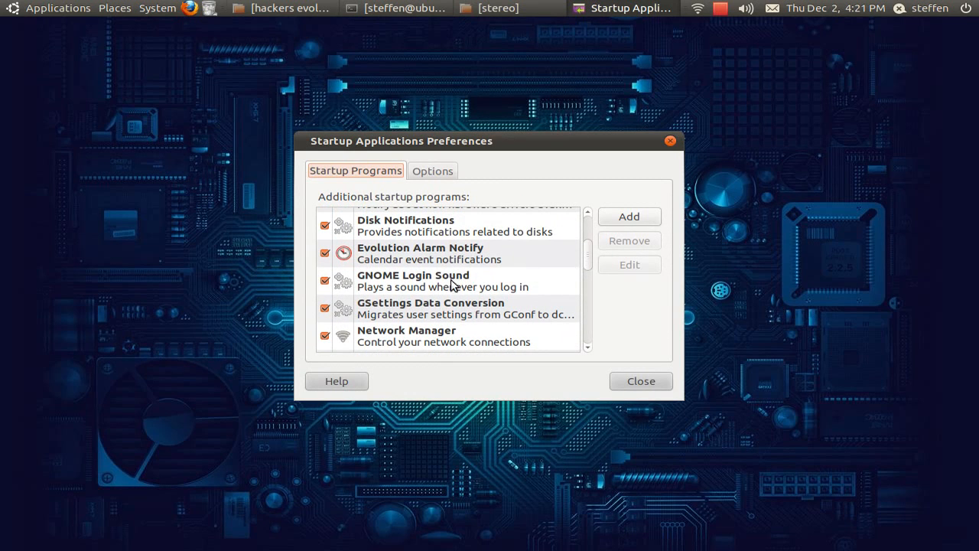
{"action": "left_click", "coordinate": [443, 281]}
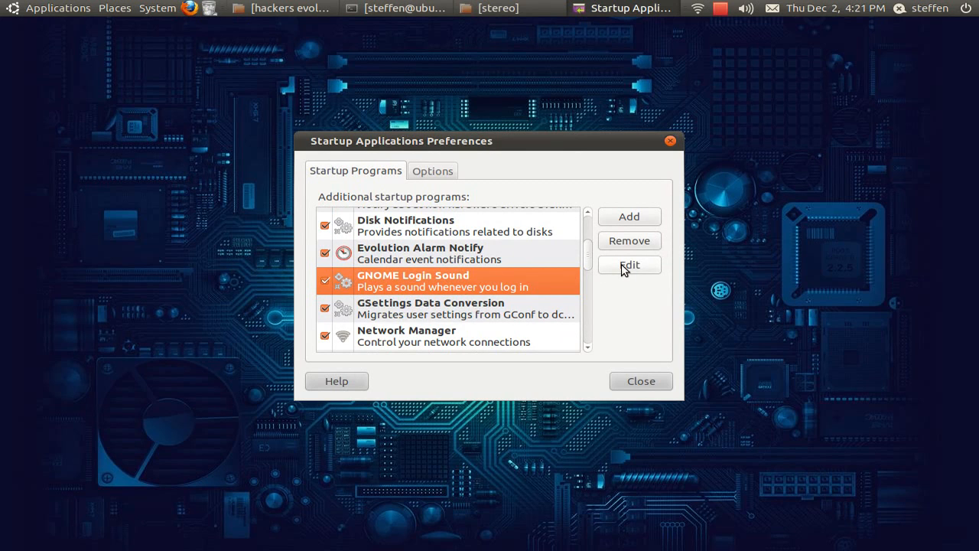
{"action": "left_click", "coordinate": [629, 265]}
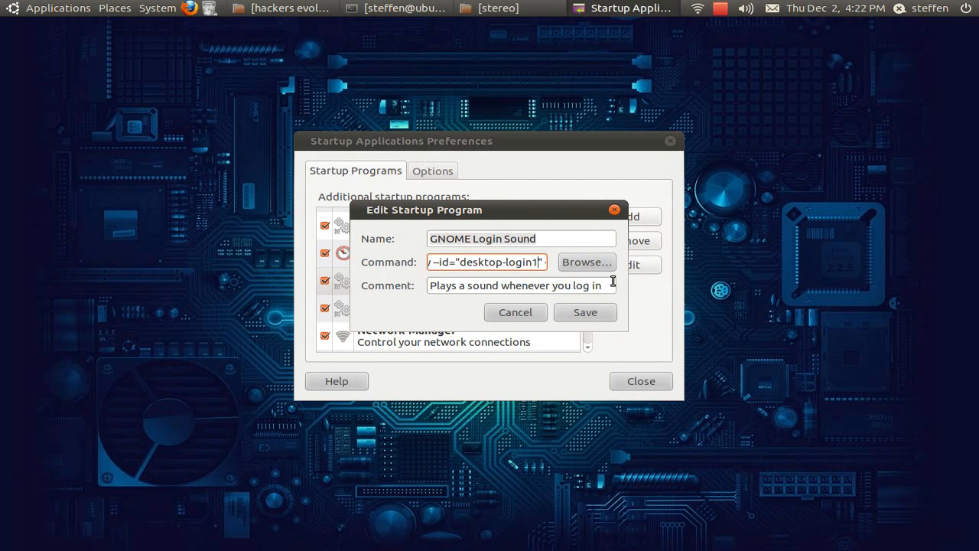
{"action": "mouse_move", "coordinate": [481, 9]}
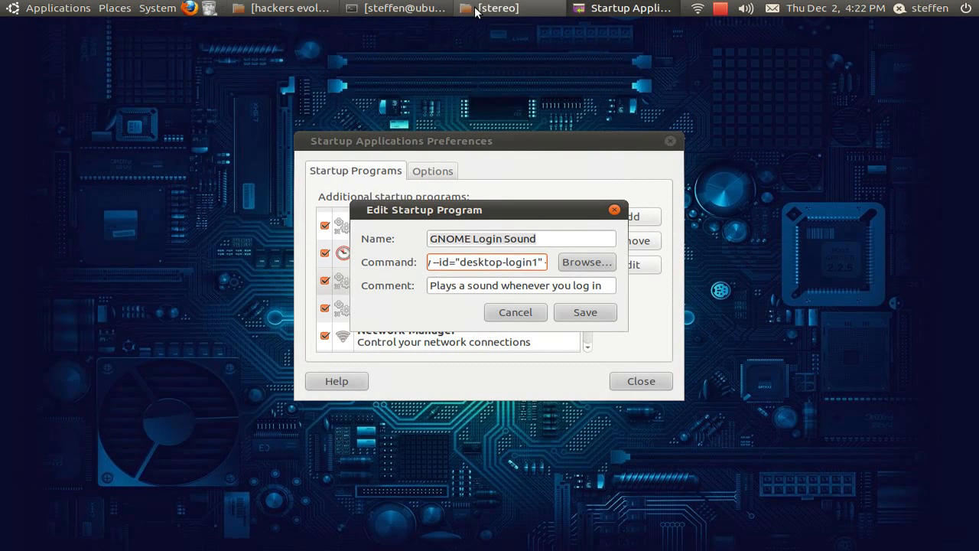
{"action": "left_click", "coordinate": [493, 9]}
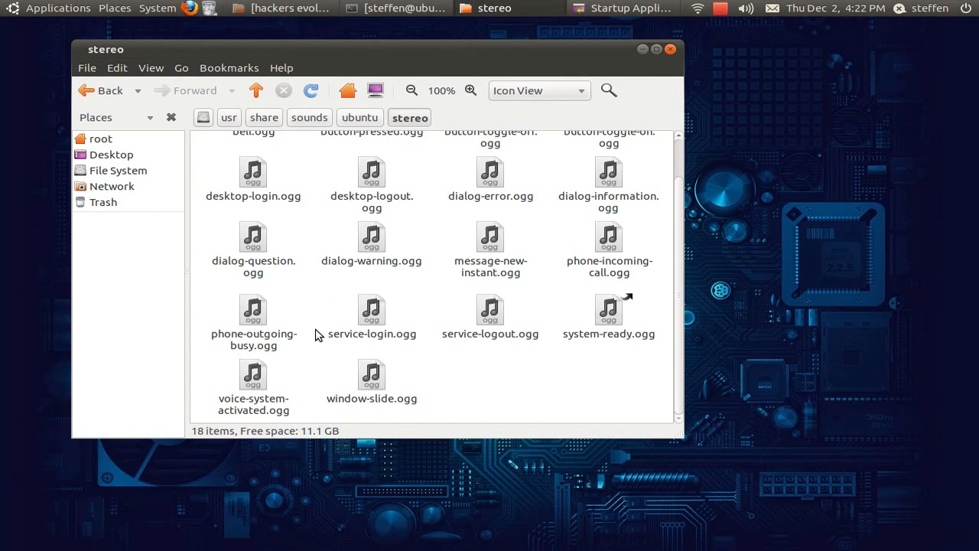
{"action": "mouse_move", "coordinate": [309, 381]}
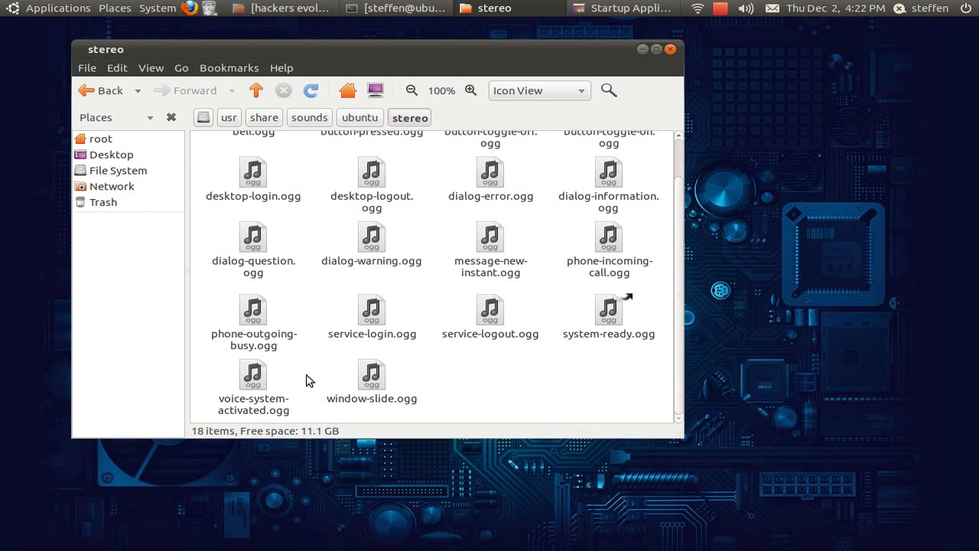
{"action": "mouse_move", "coordinate": [450, 278]}
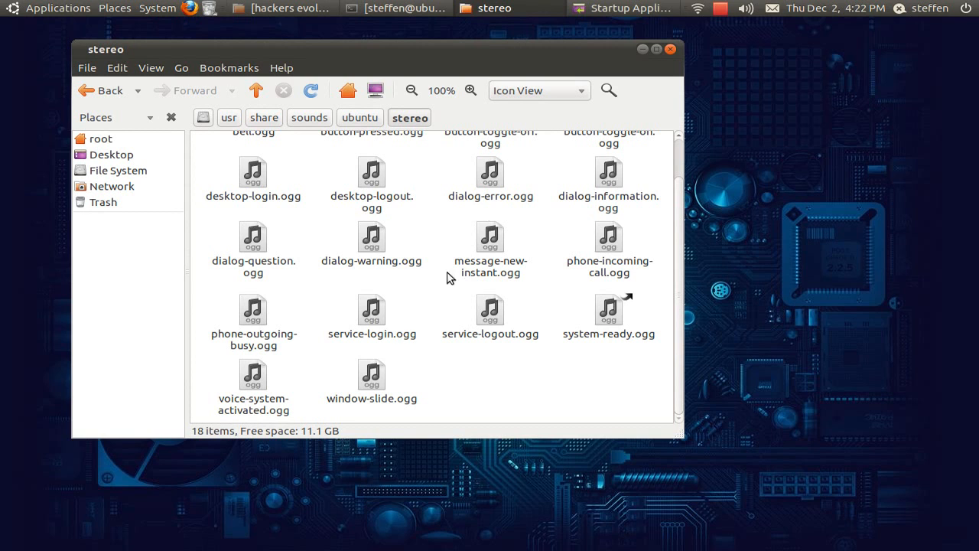
{"action": "left_click", "coordinate": [626, 10]}
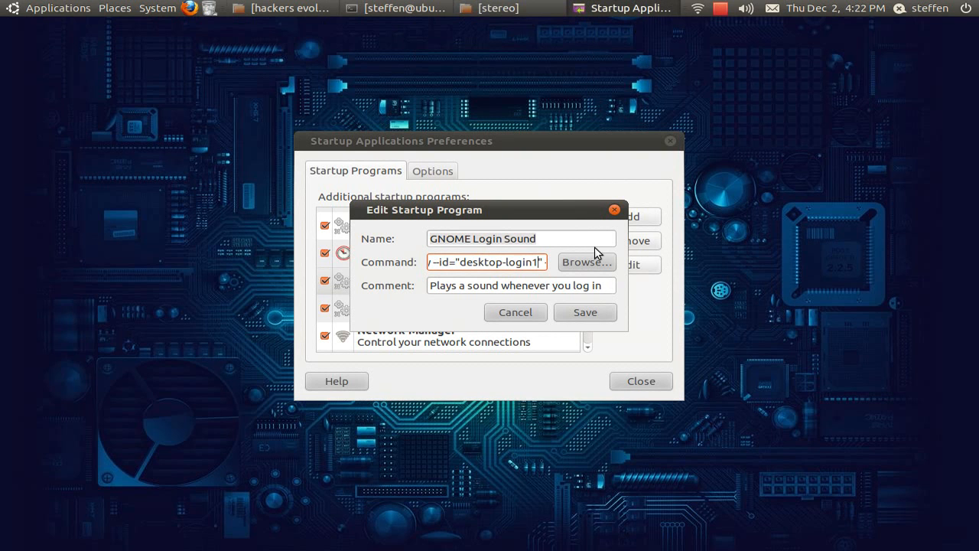
Replace desktop-login with voice-system-activated in the login sound command and save it
{"action": "type", "text": "--description="}
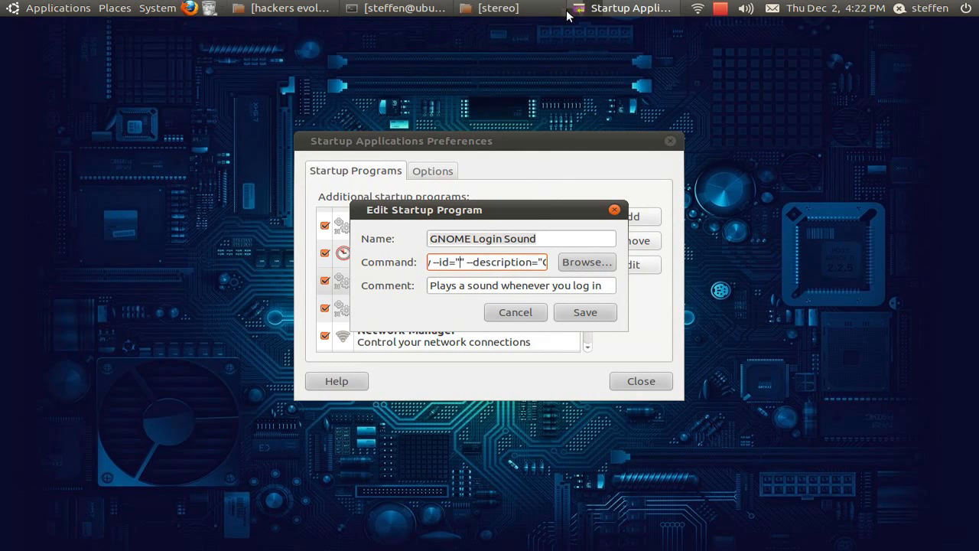
{"action": "left_click", "coordinate": [498, 9]}
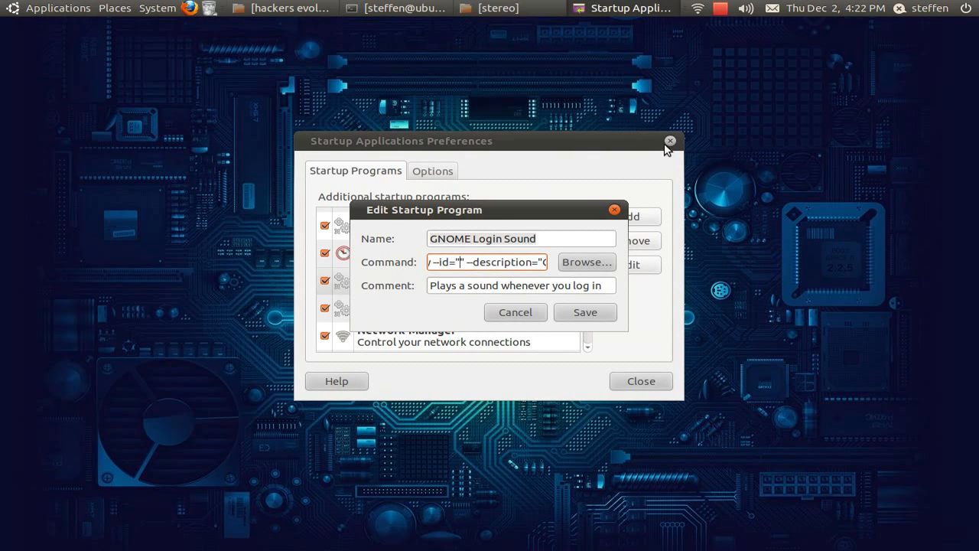
{"action": "type", "text": "voice-s"}
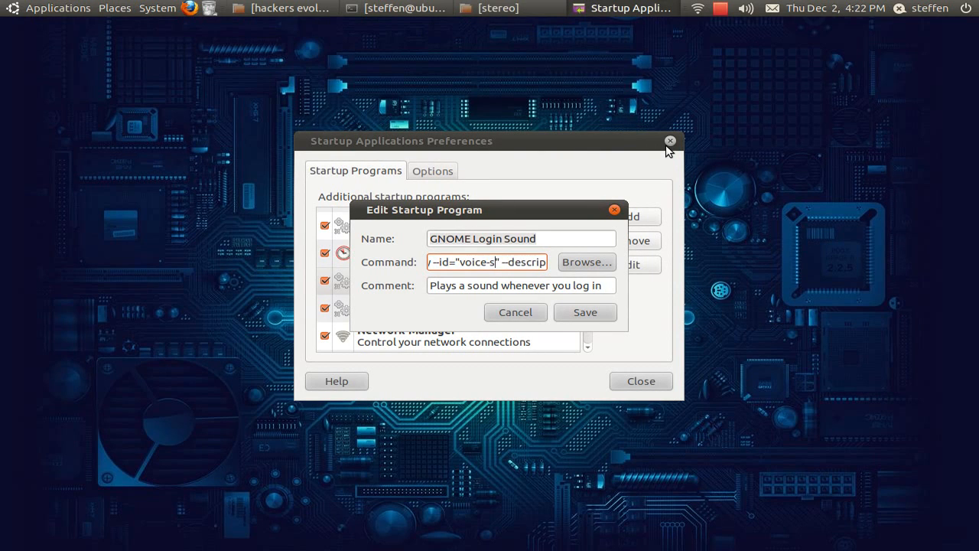
{"action": "type", "text": "ystem-activated"}
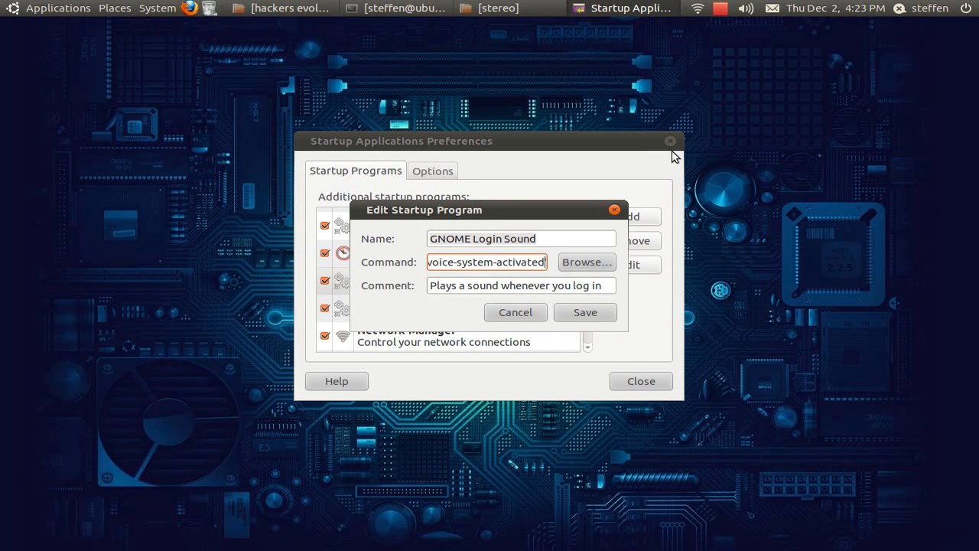
{"action": "mouse_move", "coordinate": [585, 312]}
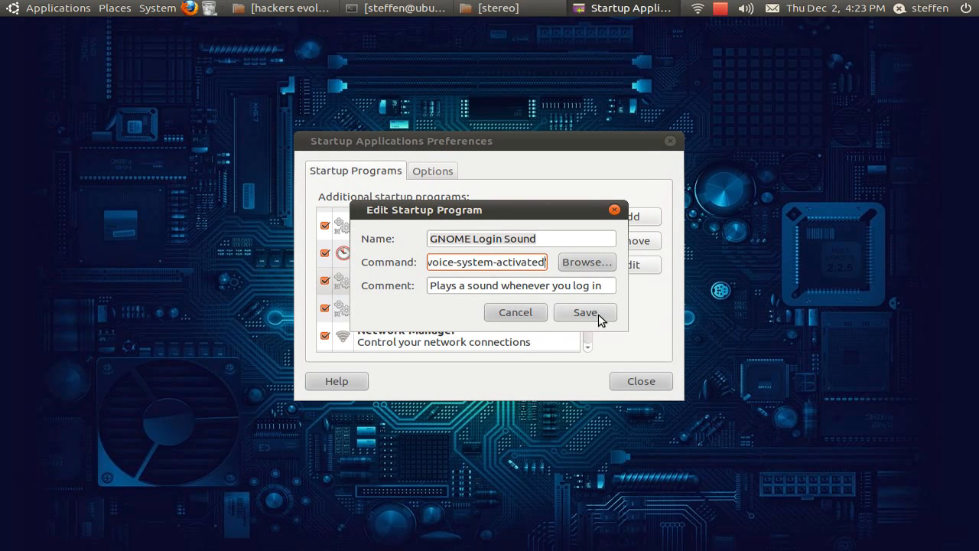
{"action": "left_click", "coordinate": [585, 312]}
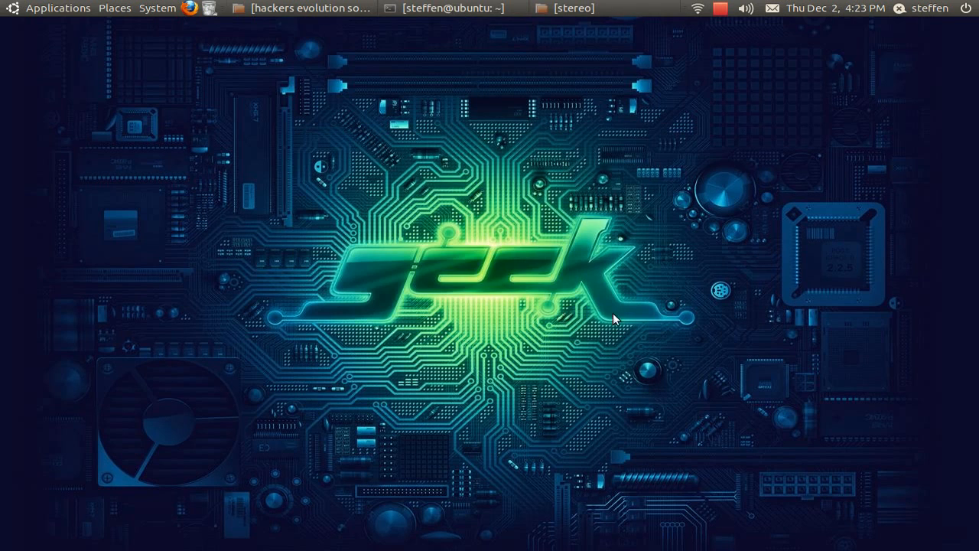
{"action": "left_click", "coordinate": [572, 9]}
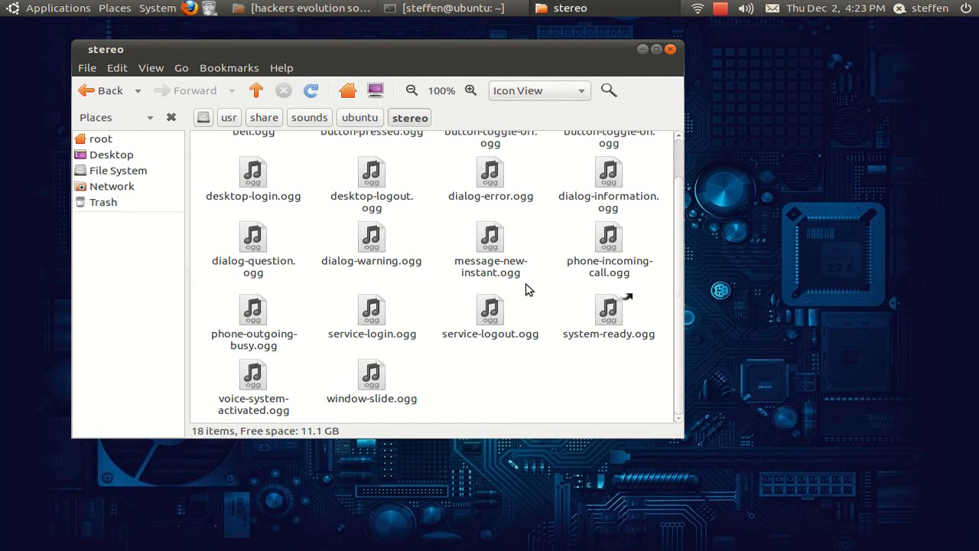
{"action": "mouse_move", "coordinate": [551, 379]}
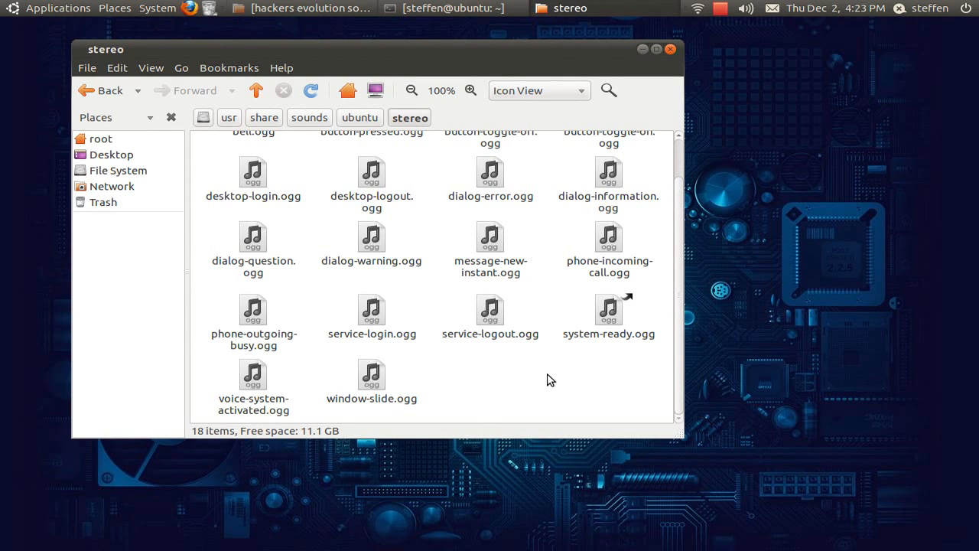
{"action": "mouse_move", "coordinate": [589, 380]}
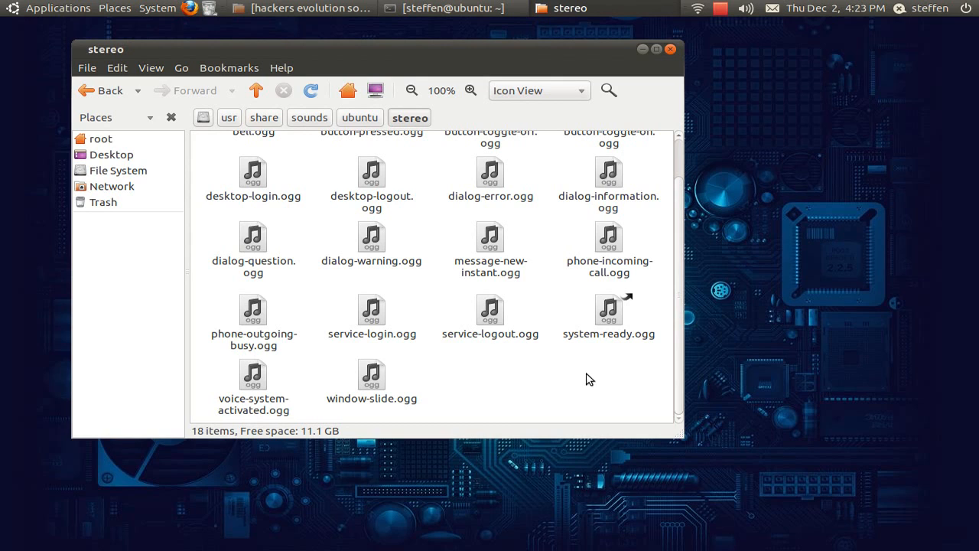
{"action": "mouse_move", "coordinate": [587, 380]}
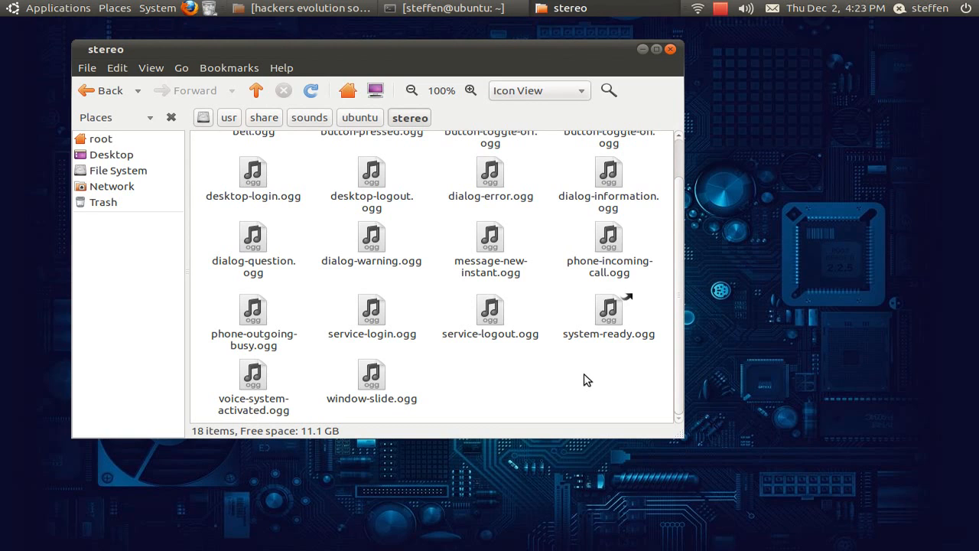
{"action": "mouse_move", "coordinate": [573, 377]}
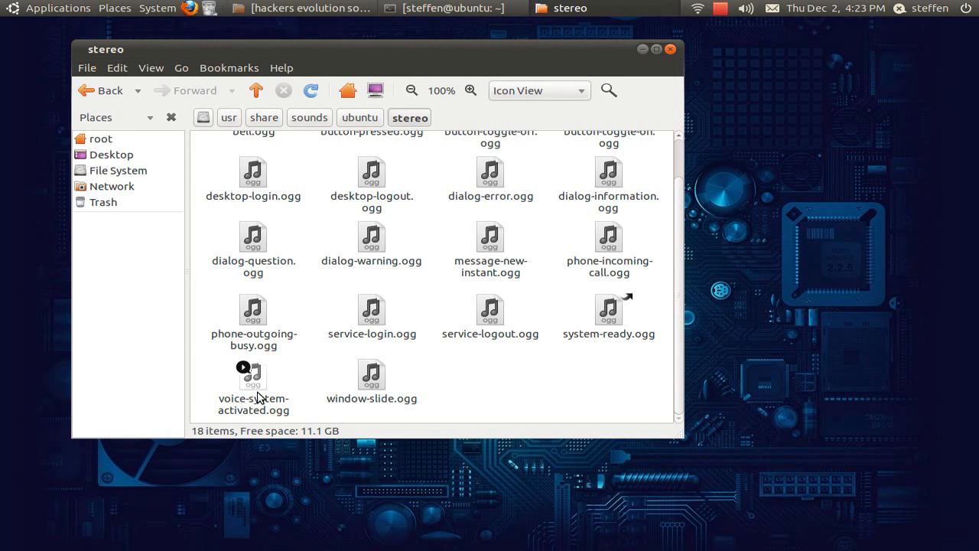
Show the action menu for voice-system-activated.ogg in the stereo folder
{"action": "right_click", "coordinate": [254, 375]}
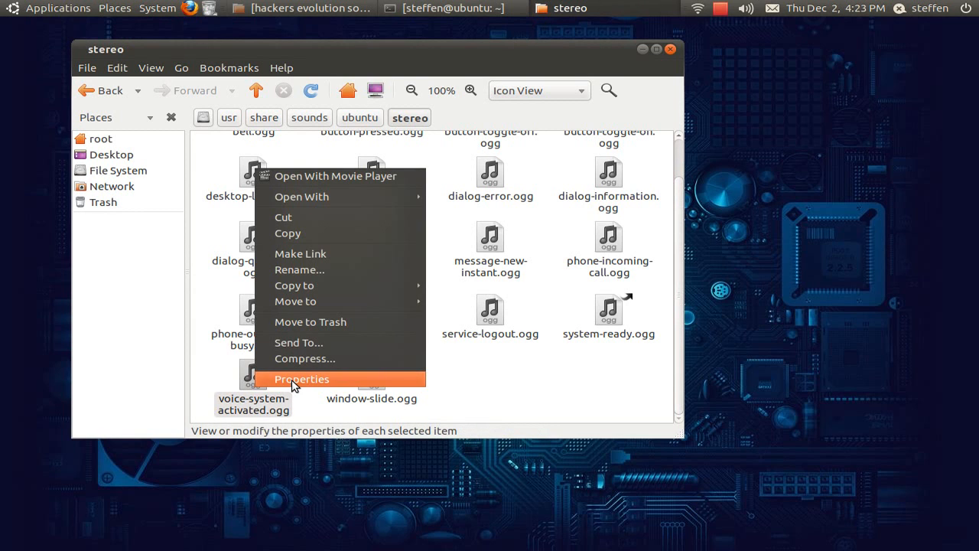
In Properties > Permissions keep owner access as Read and write, then close the dialog
{"action": "left_click", "coordinate": [302, 379]}
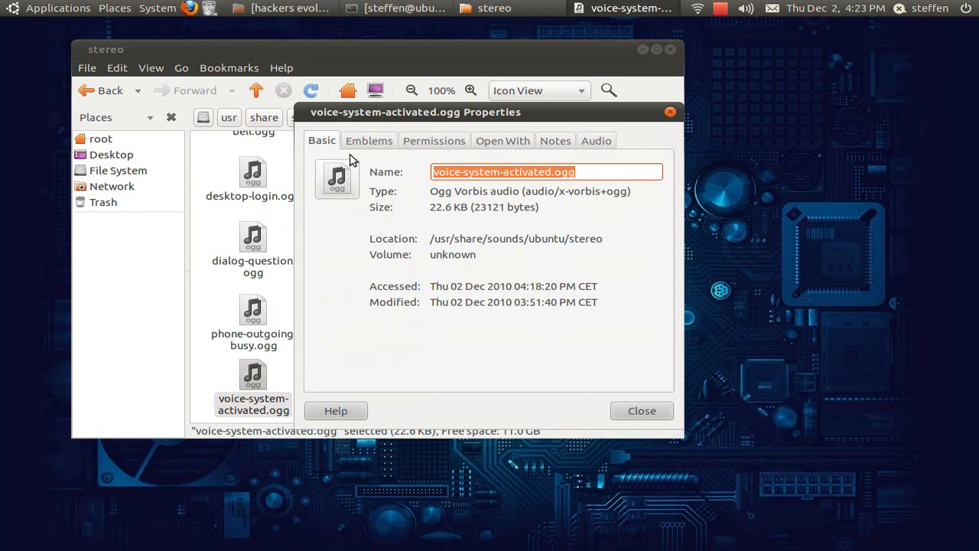
{"action": "left_click", "coordinate": [434, 141]}
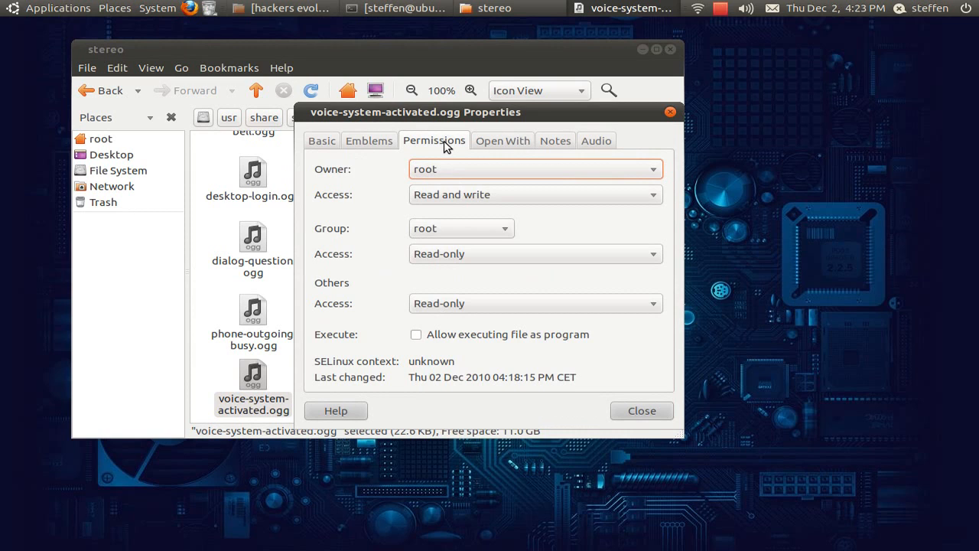
{"action": "mouse_move", "coordinate": [340, 181]}
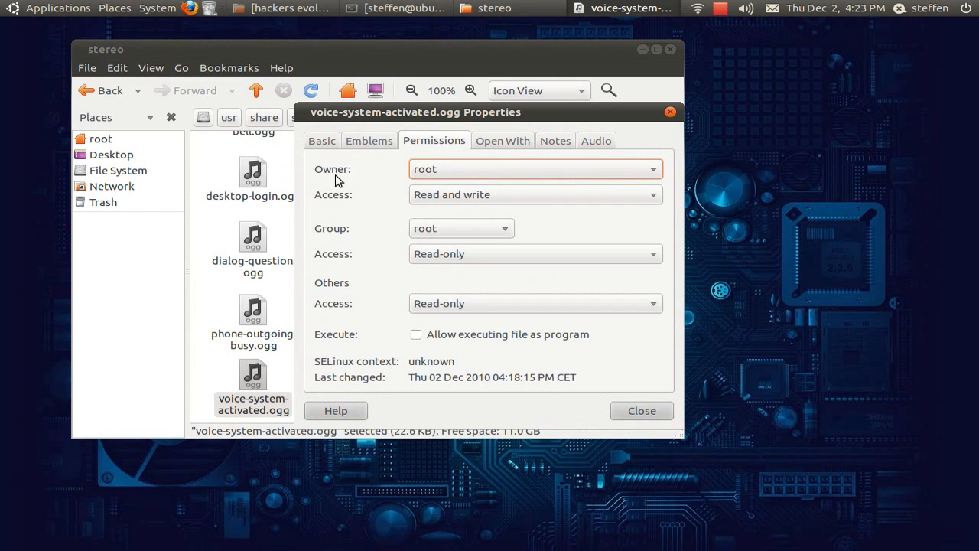
{"action": "mouse_move", "coordinate": [406, 191]}
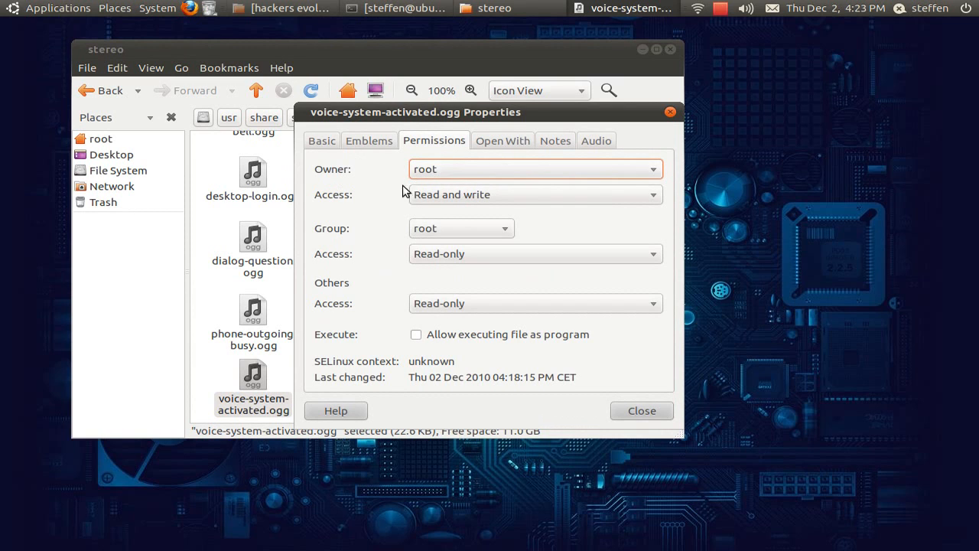
{"action": "left_click", "coordinate": [535, 195]}
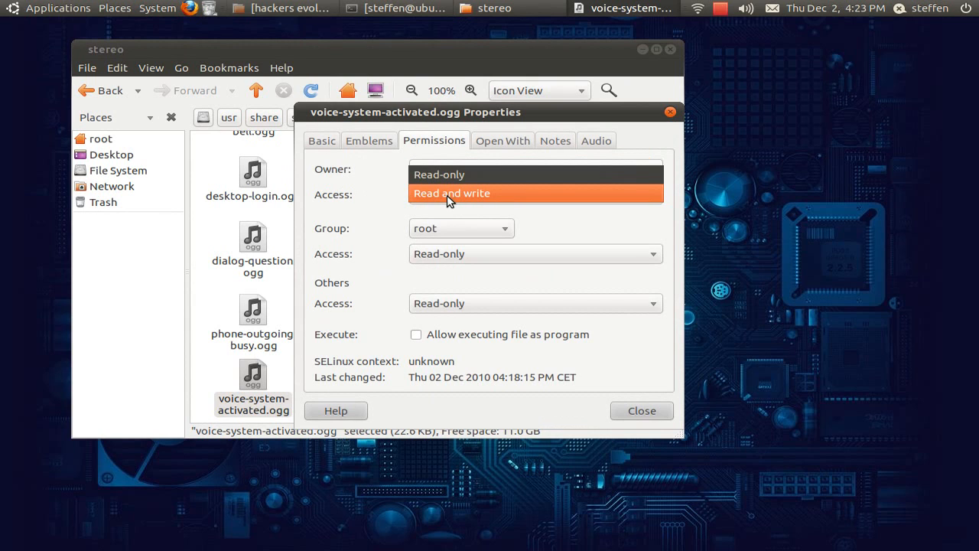
{"action": "left_click", "coordinate": [451, 193]}
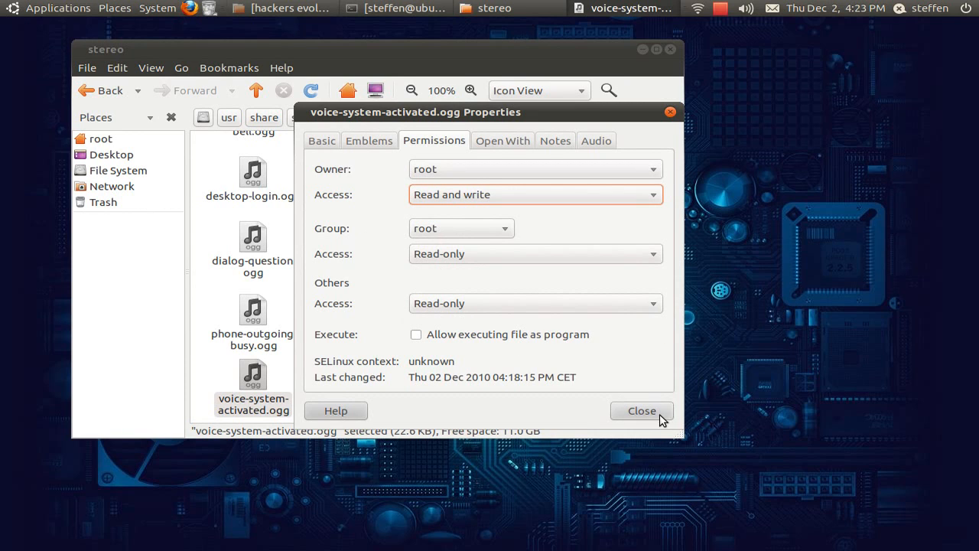
{"action": "left_click", "coordinate": [641, 410]}
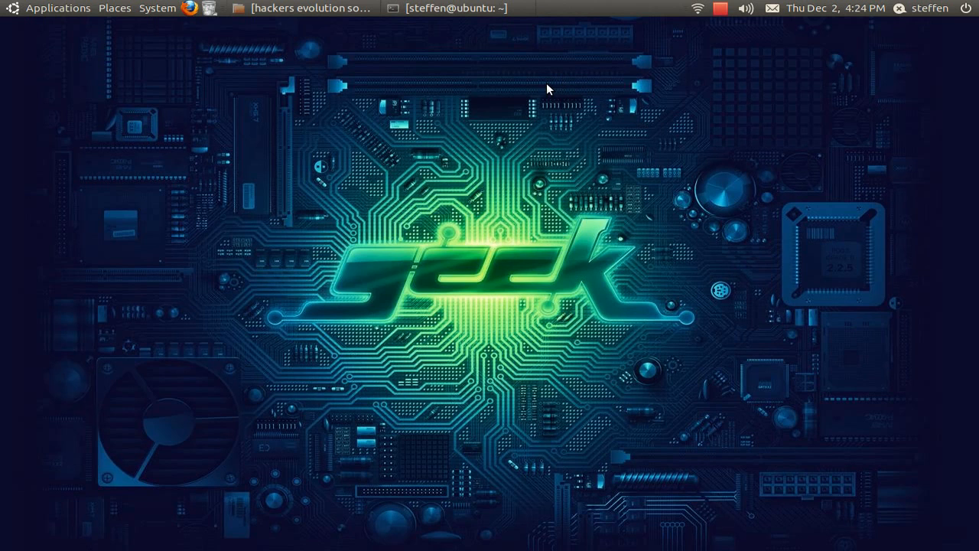
{"action": "mouse_move", "coordinate": [553, 81]}
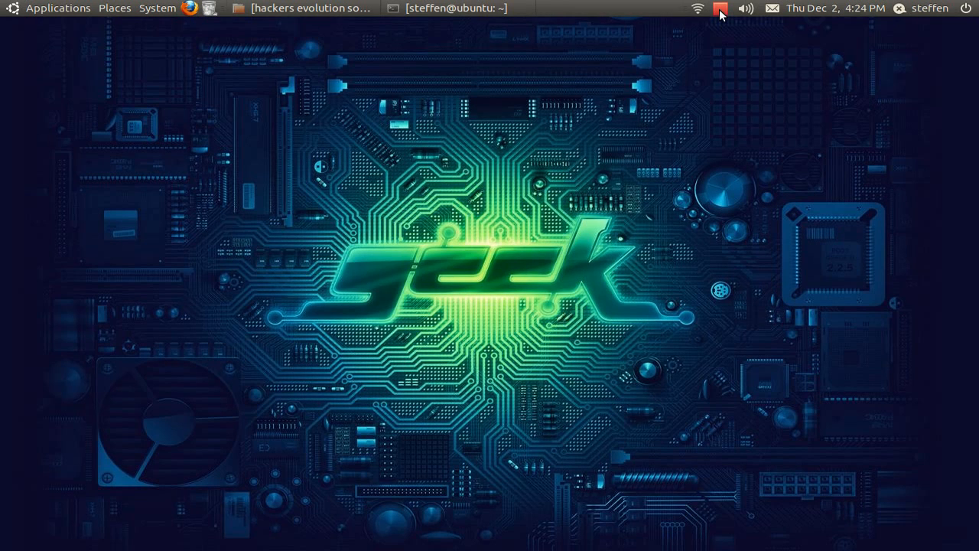
{"action": "left_click", "coordinate": [719, 9]}
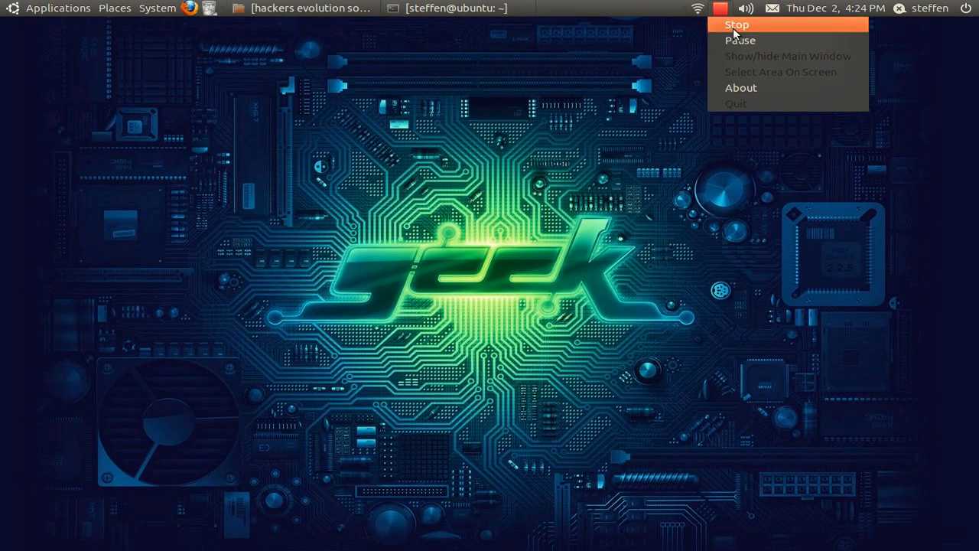